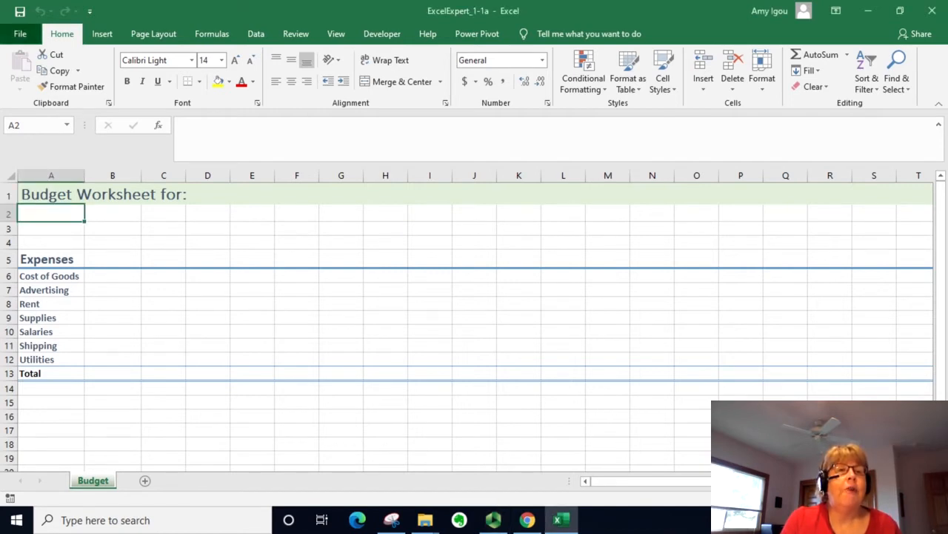
# Step: Switch from the Budget worksheet to the Backstage file management screen
pyautogui.click(21, 32)
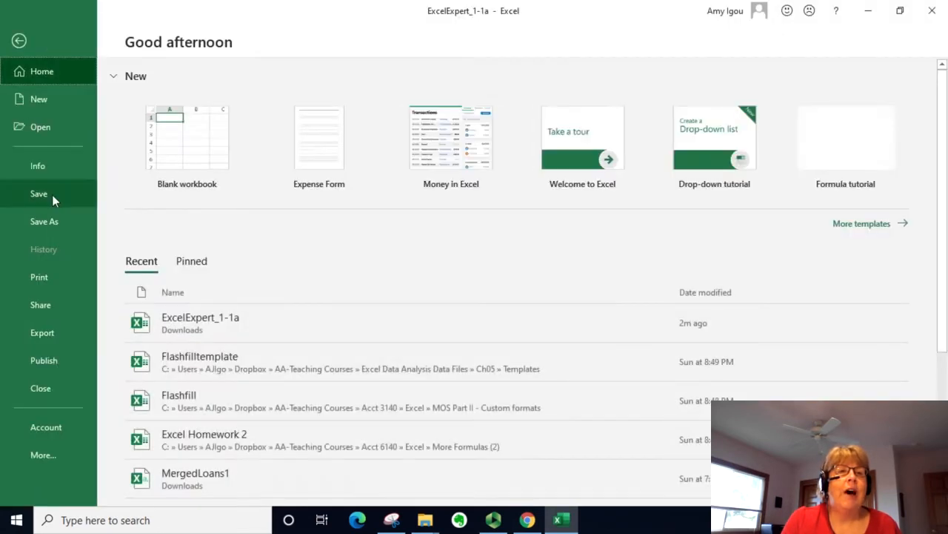
# Step: Save the workbook as an Excel template named 'Budget Worksheet Template' in Custom Office Templates
pyautogui.click(44, 221)
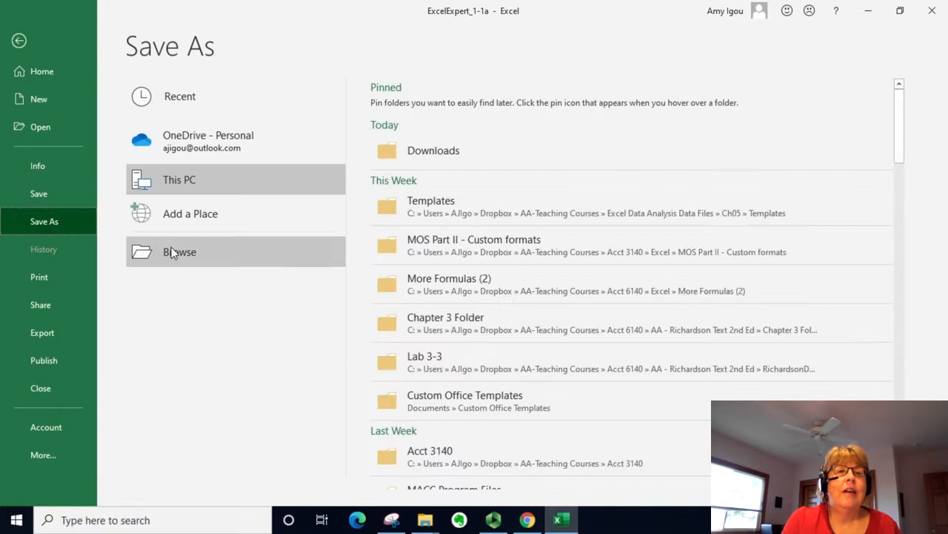
pyautogui.moveTo(323, 202)
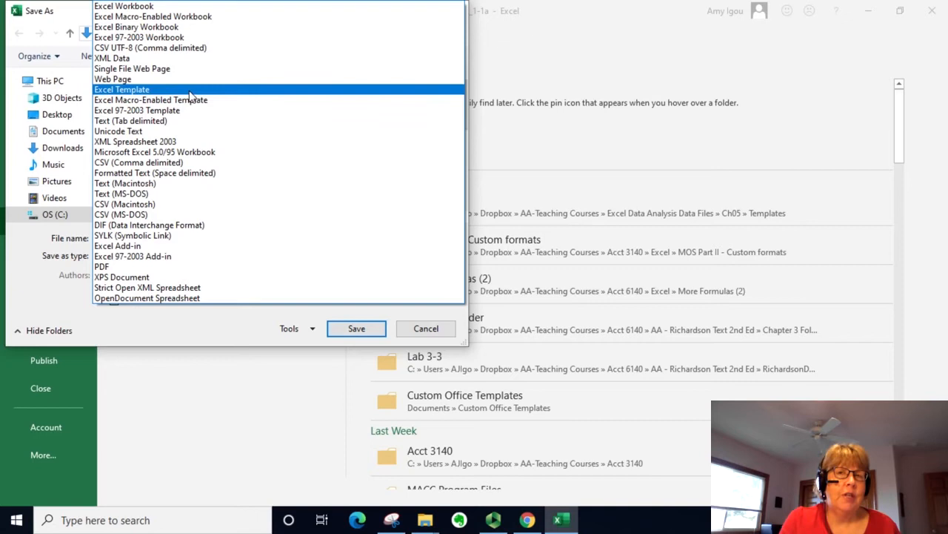
pyautogui.click(122, 89)
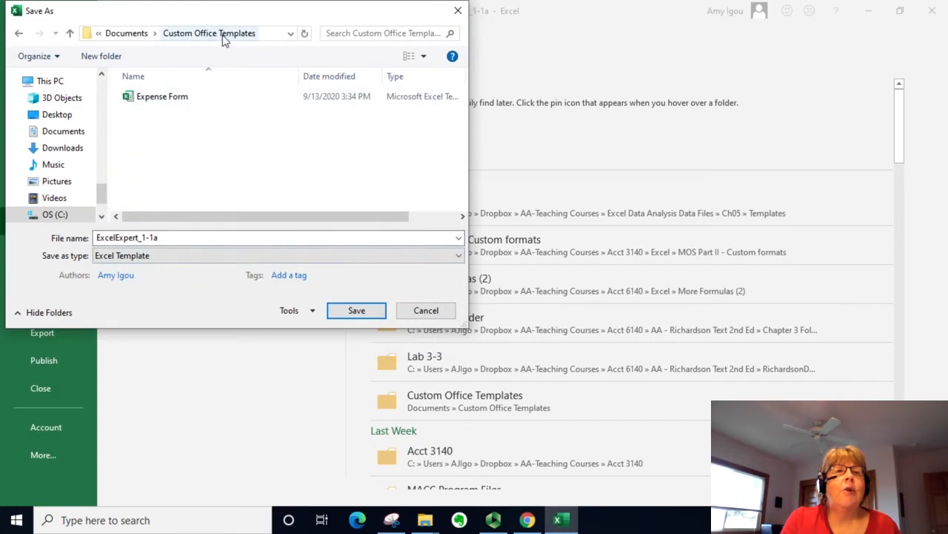
pyautogui.moveTo(172, 42)
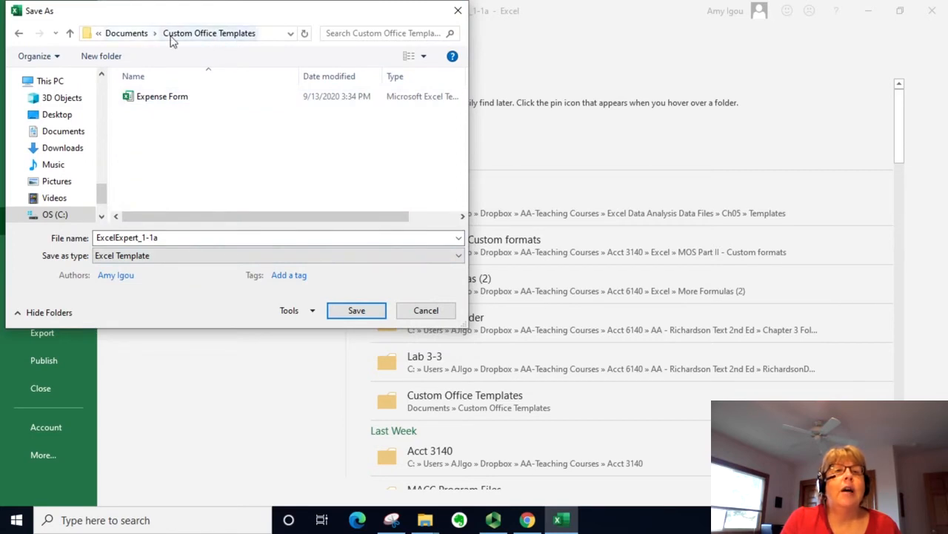
pyautogui.moveTo(136, 196)
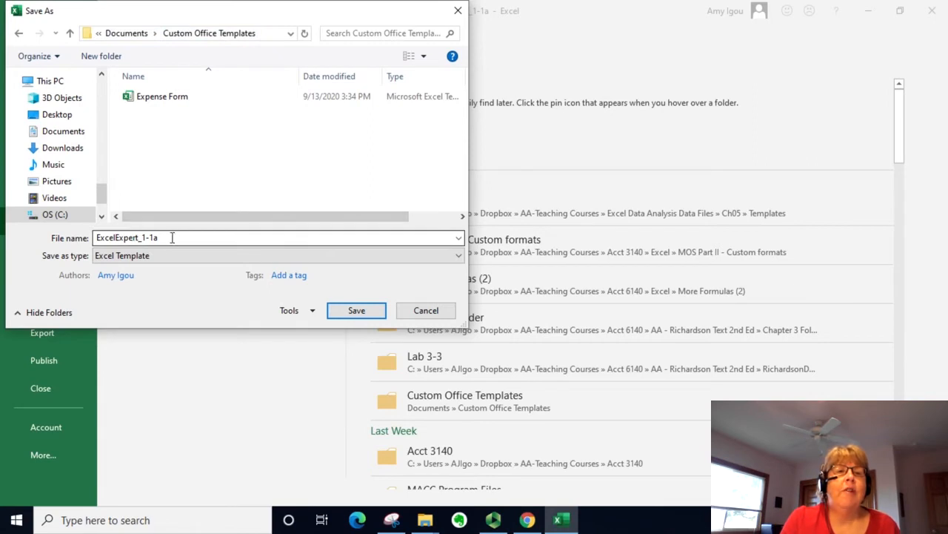
pyautogui.write('Bu')
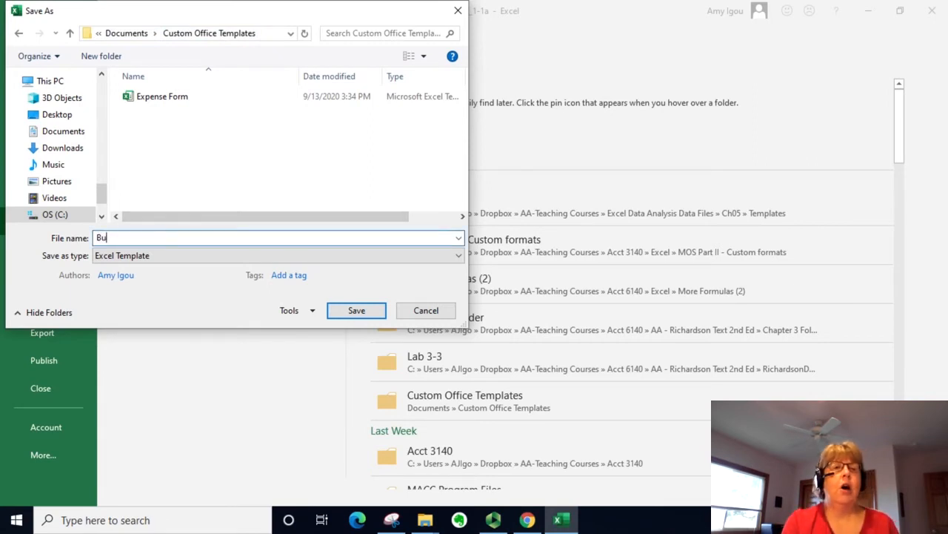
pyautogui.write('dget Wor')
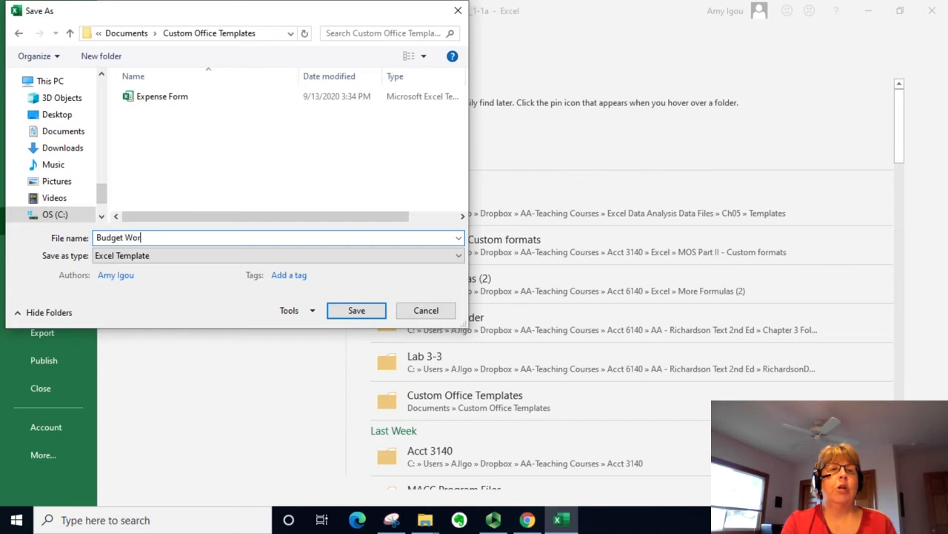
pyautogui.write('ksheet Templa')
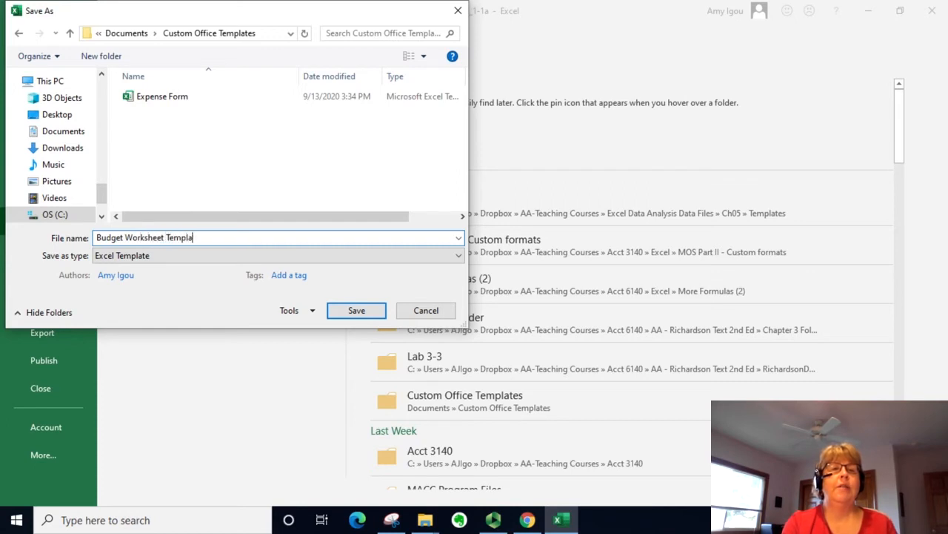
pyautogui.click(356, 310)
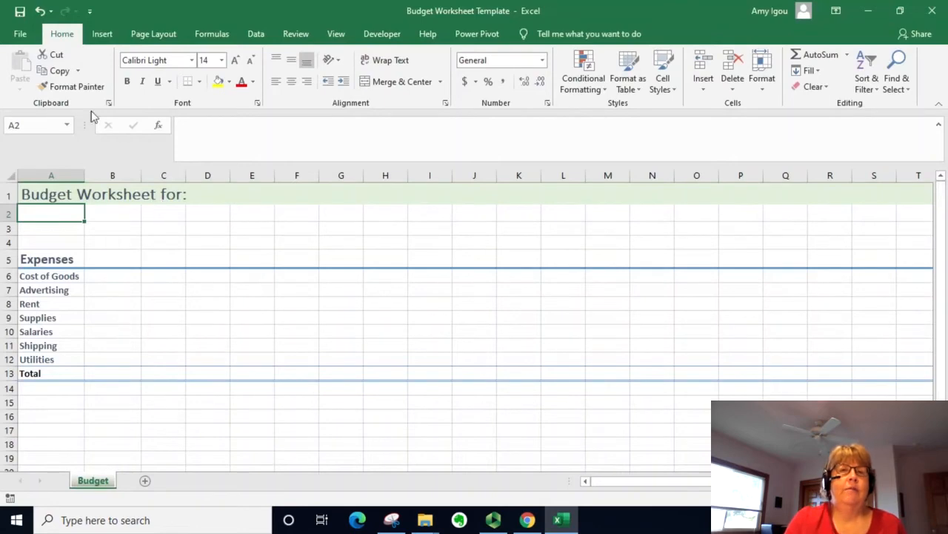
# Step: Close the template and show the Personal templates list, where Budget Worksheet Template appears
pyautogui.click(21, 33)
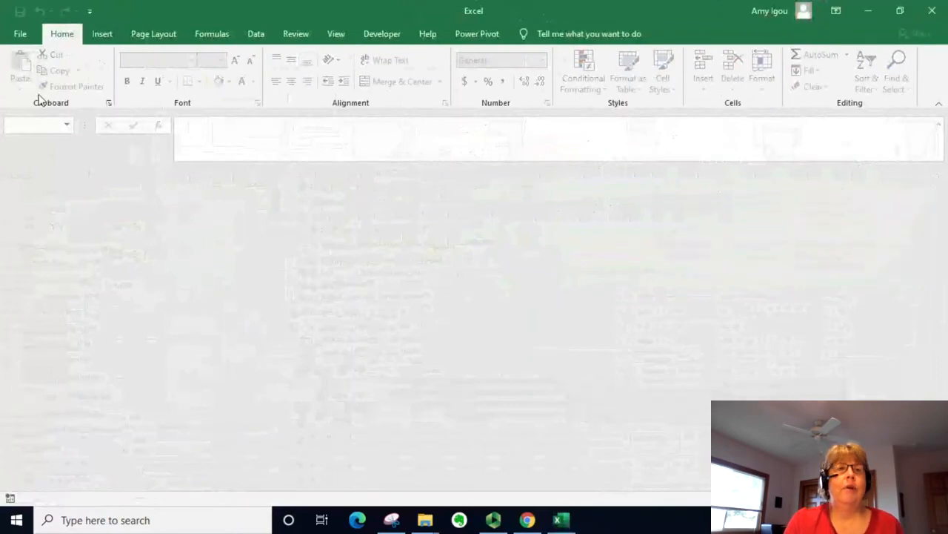
pyautogui.click(20, 32)
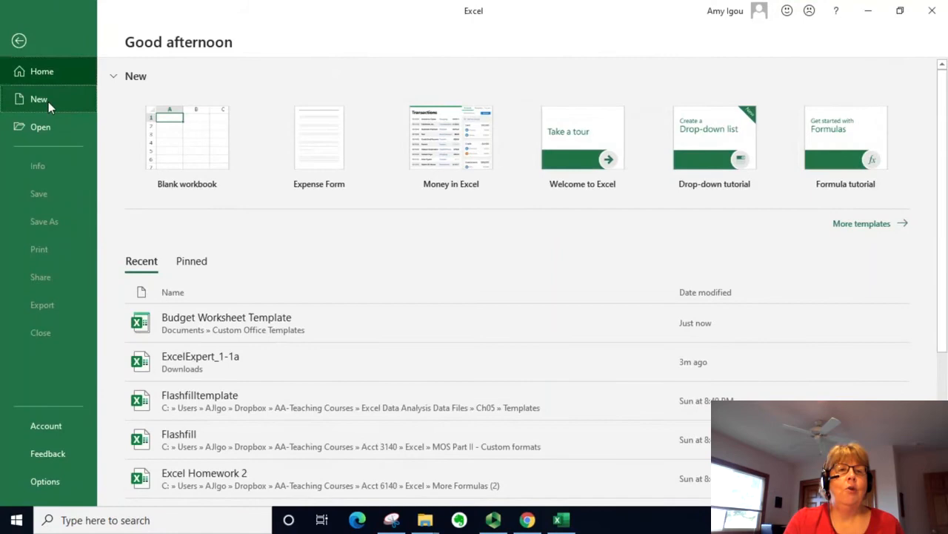
pyautogui.click(39, 98)
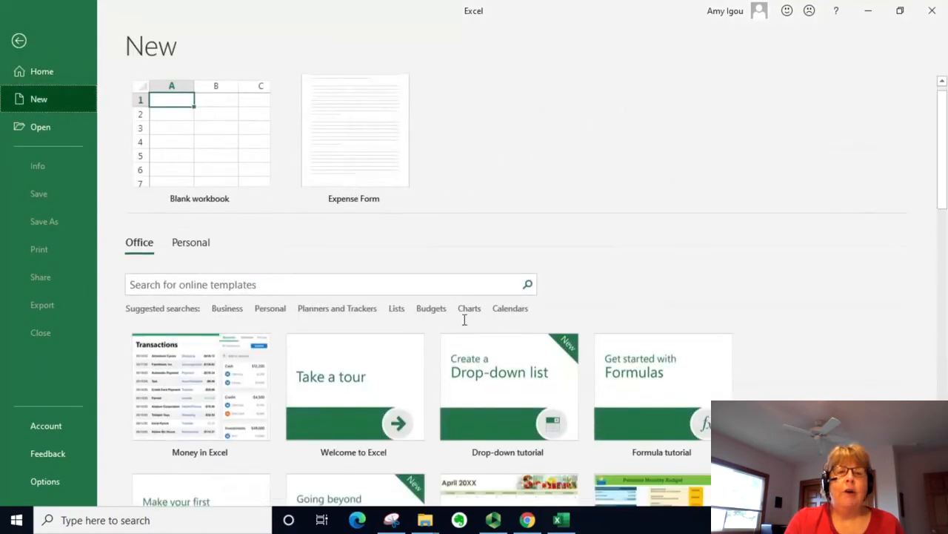
pyautogui.scroll(-3)
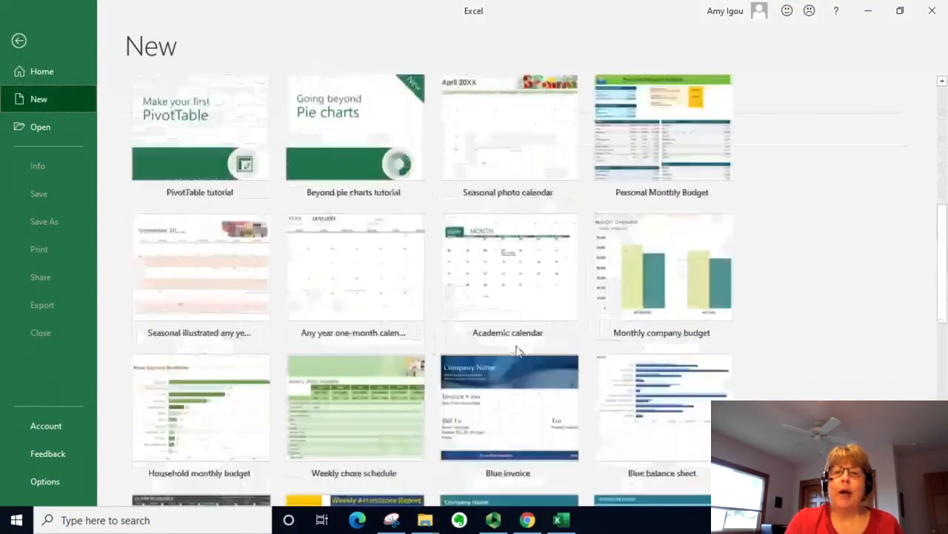
pyautogui.scroll(3)
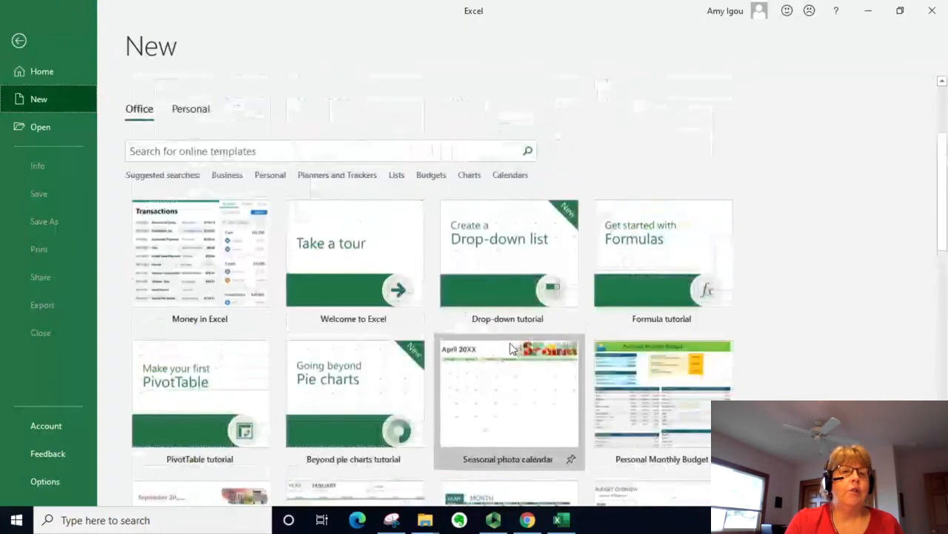
pyautogui.scroll(3)
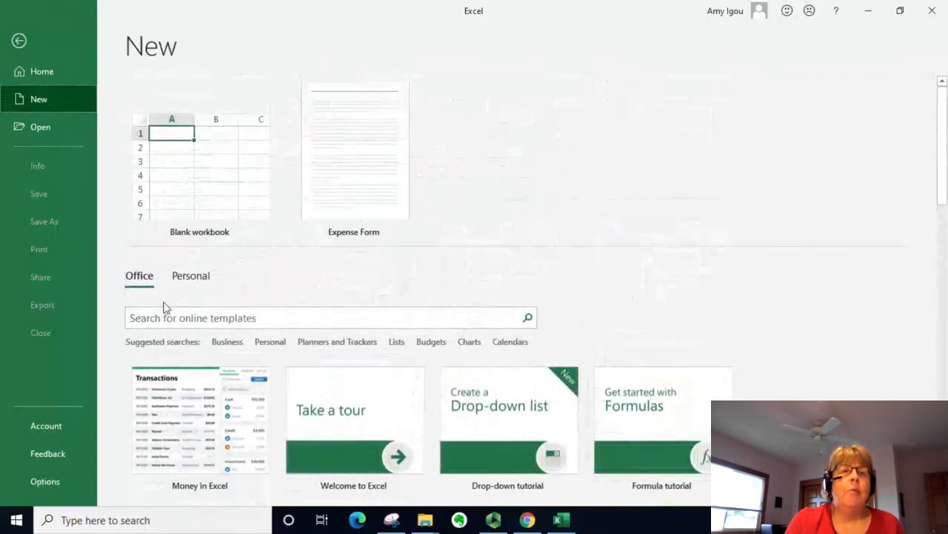
pyautogui.click(189, 275)
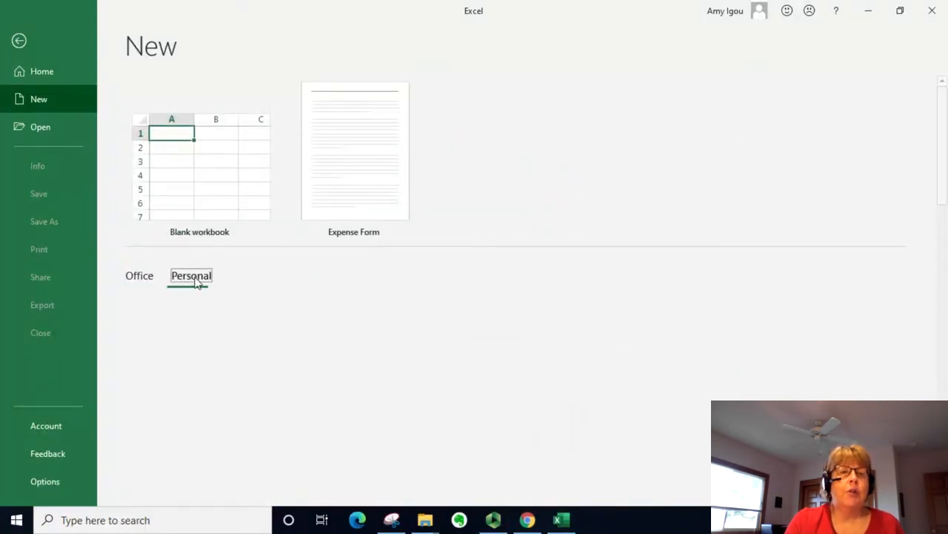
pyautogui.click(190, 274)
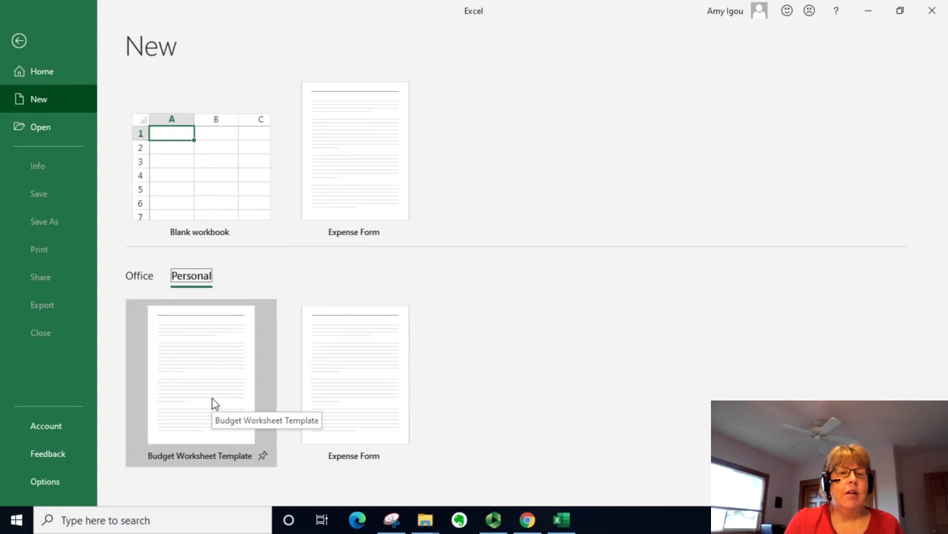
# Step: Create a new workbook, Budget Worksheet Template1, from the Budget Worksheet Template thumbnail
pyautogui.click(200, 371)
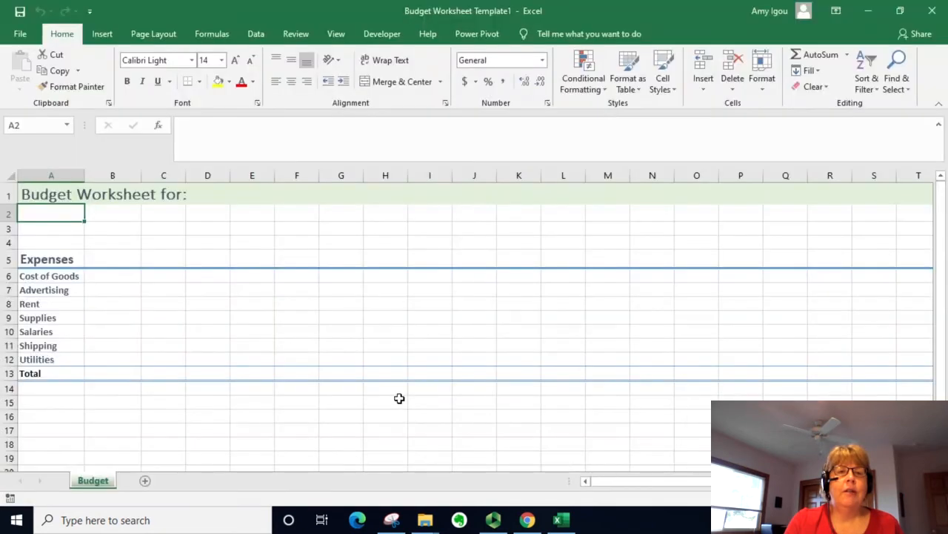
pyautogui.moveTo(519, 16)
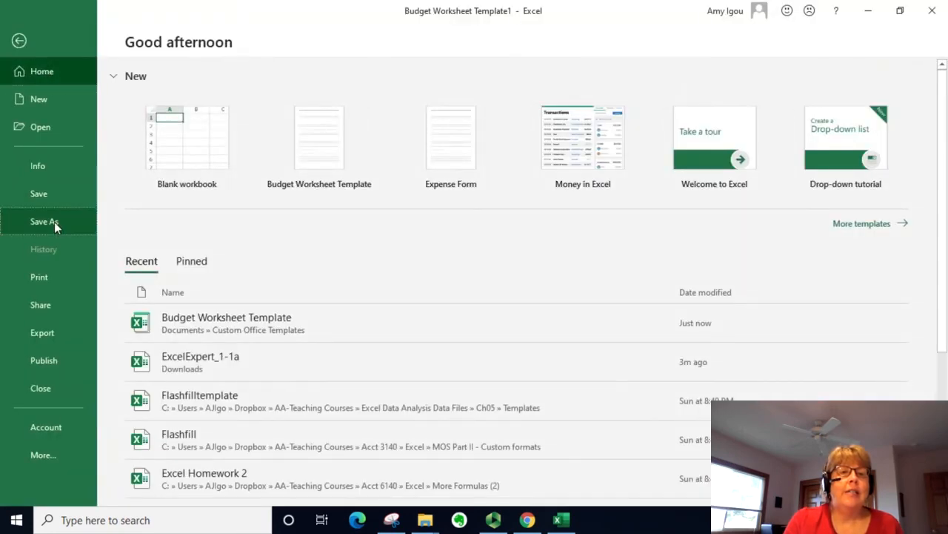
# Step: Save the template-based workbook in Dropbox as a regular workbook named 'New Budget'
pyautogui.click(45, 221)
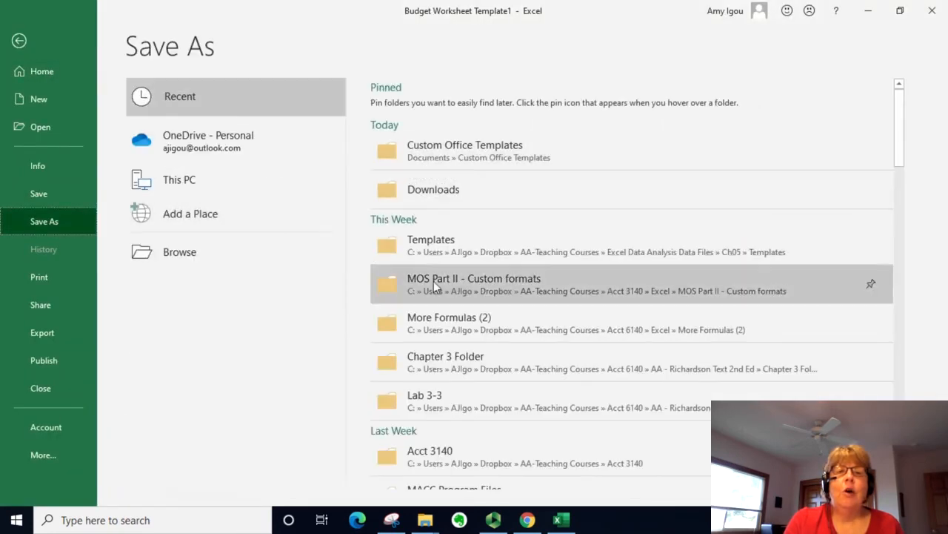
pyautogui.click(179, 251)
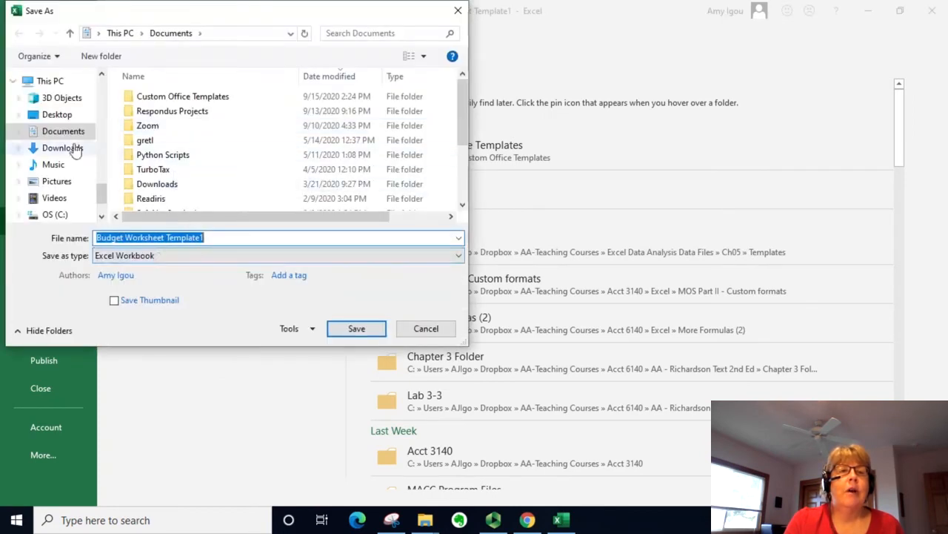
pyautogui.scroll(-3)
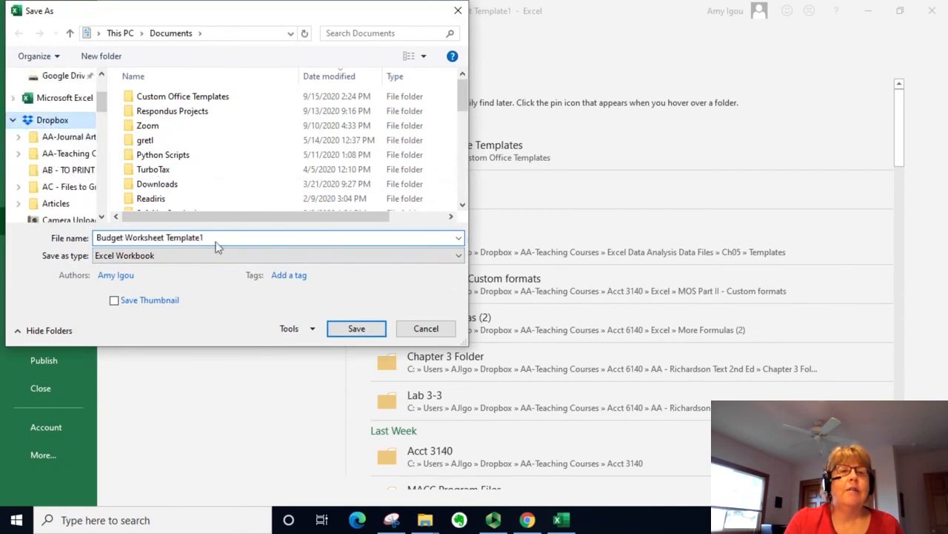
pyautogui.click(52, 118)
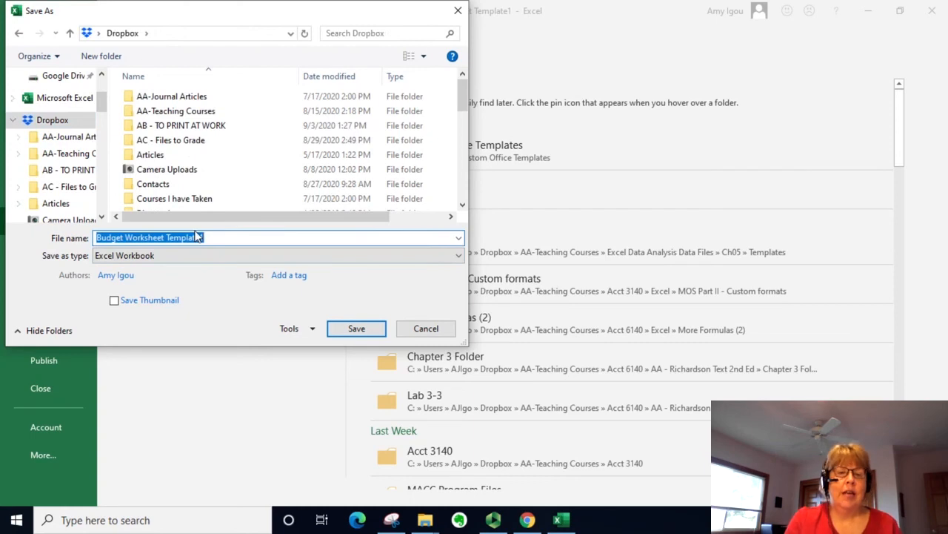
pyautogui.write('New Budget')
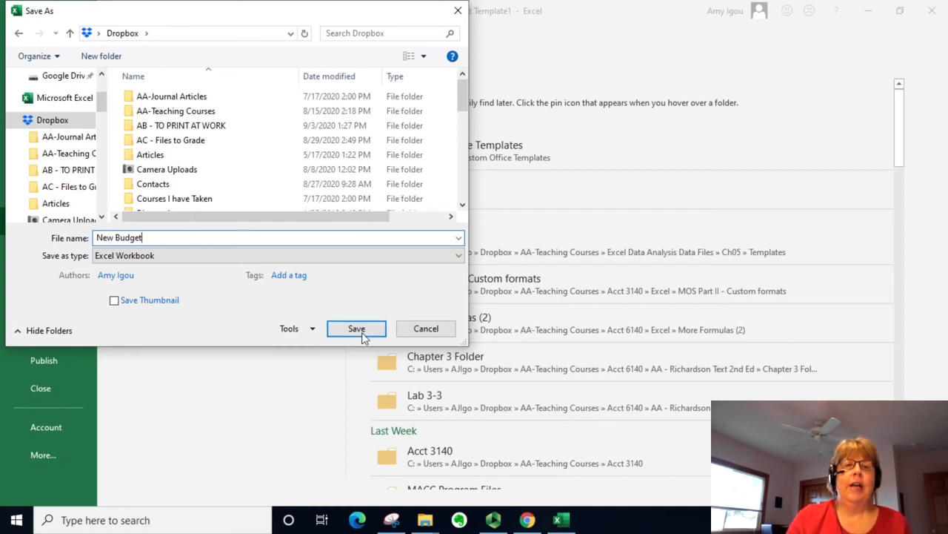
pyautogui.click(355, 329)
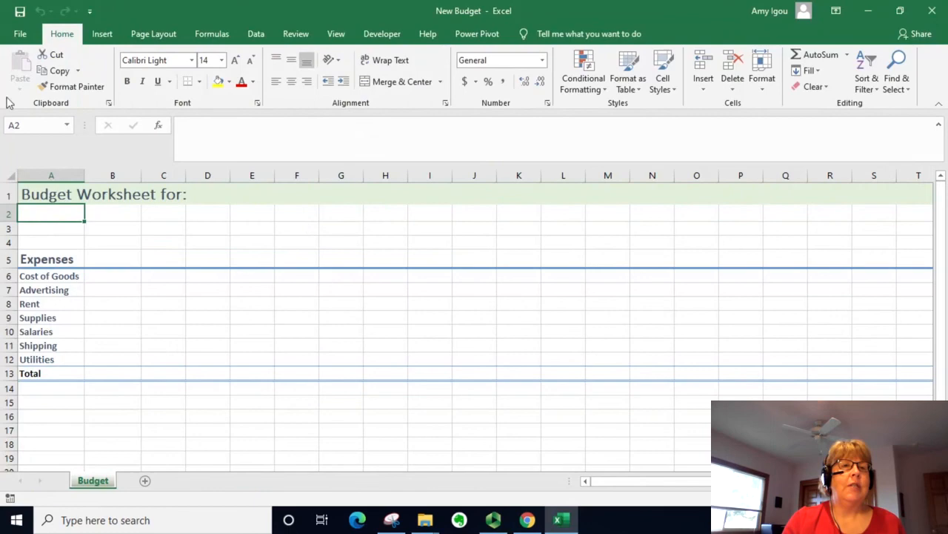
# Step: Start another workbook, Budget Worksheet Template1, from the budget template on the New screen
pyautogui.click(21, 33)
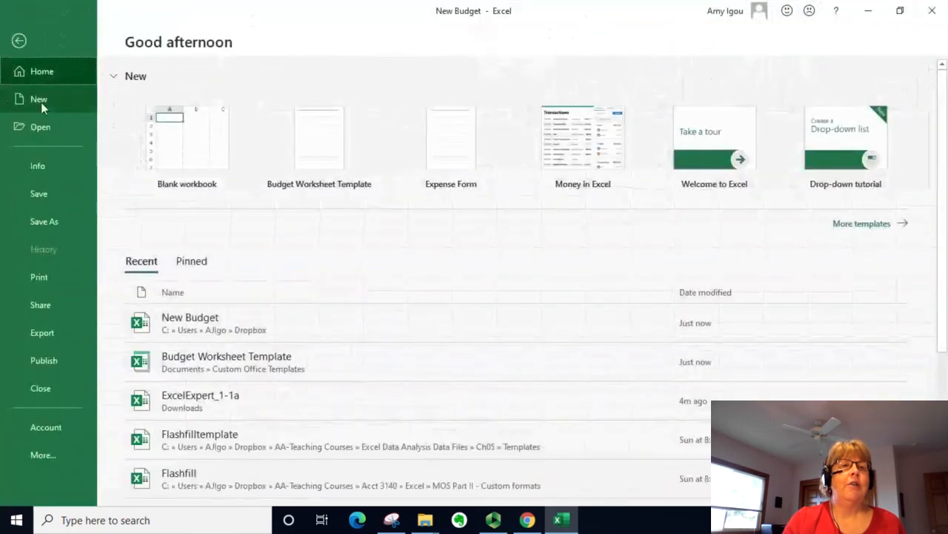
pyautogui.click(38, 97)
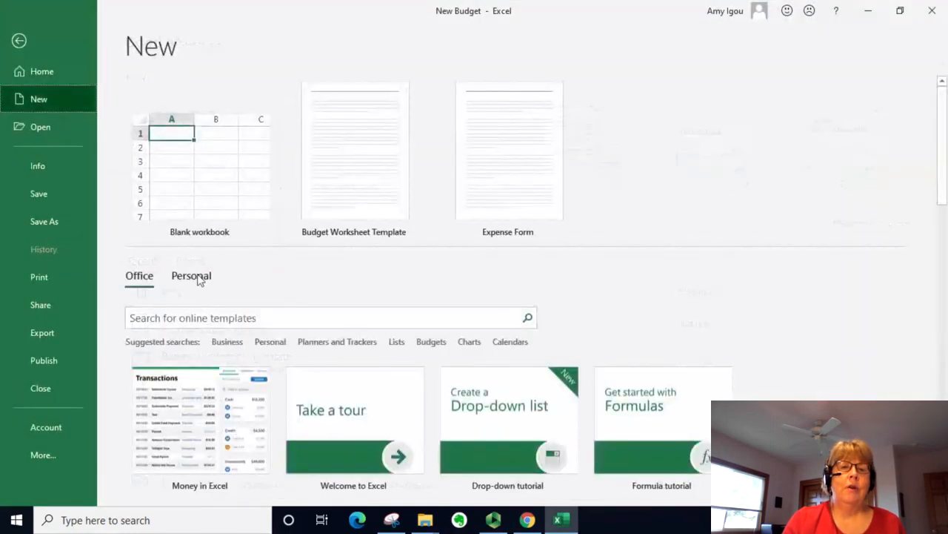
pyautogui.moveTo(452, 192)
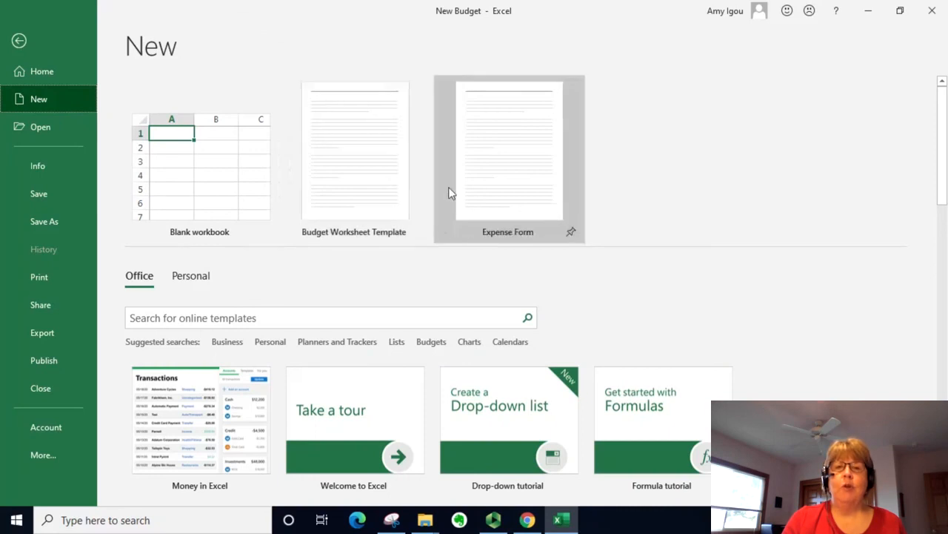
pyautogui.click(352, 151)
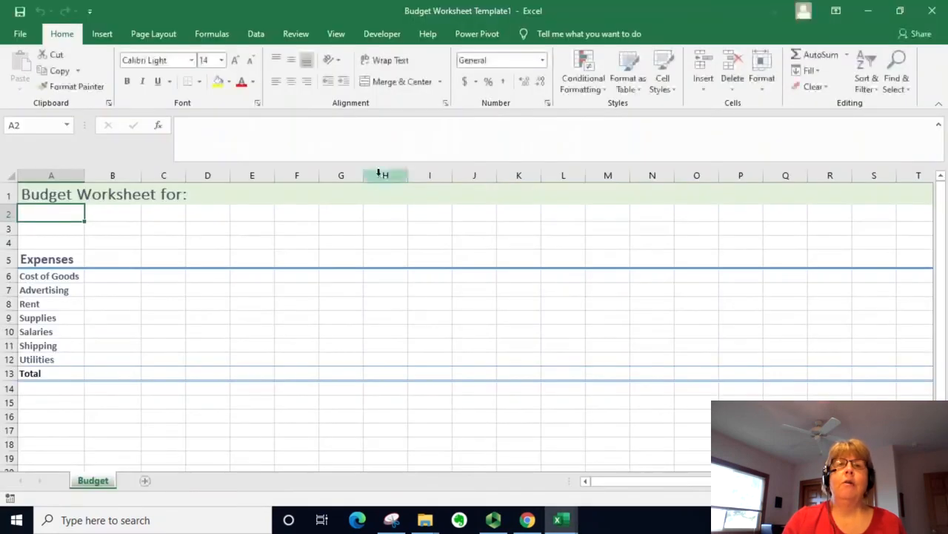